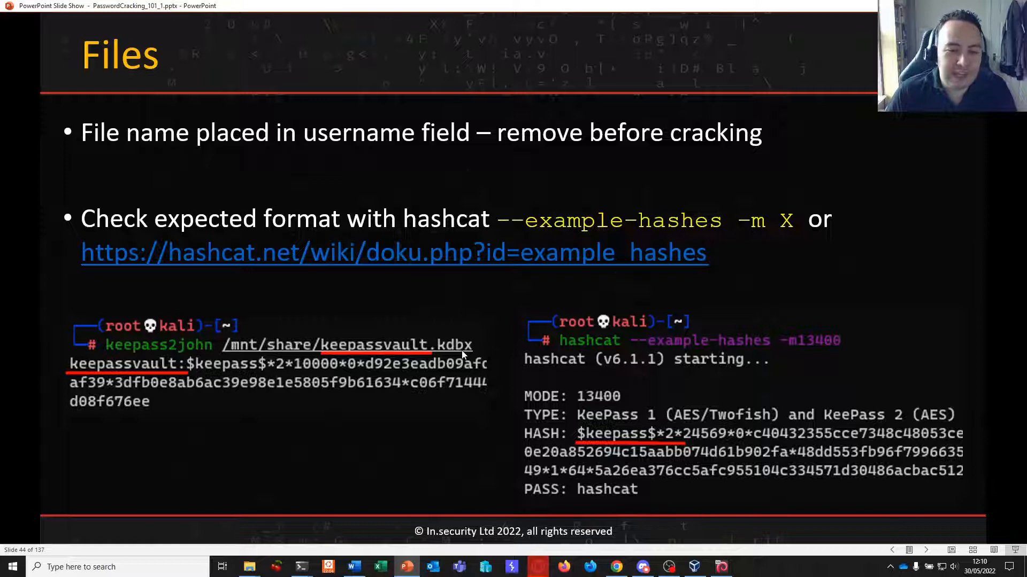
{"action": "mouse_move", "coordinate": [182, 377]}
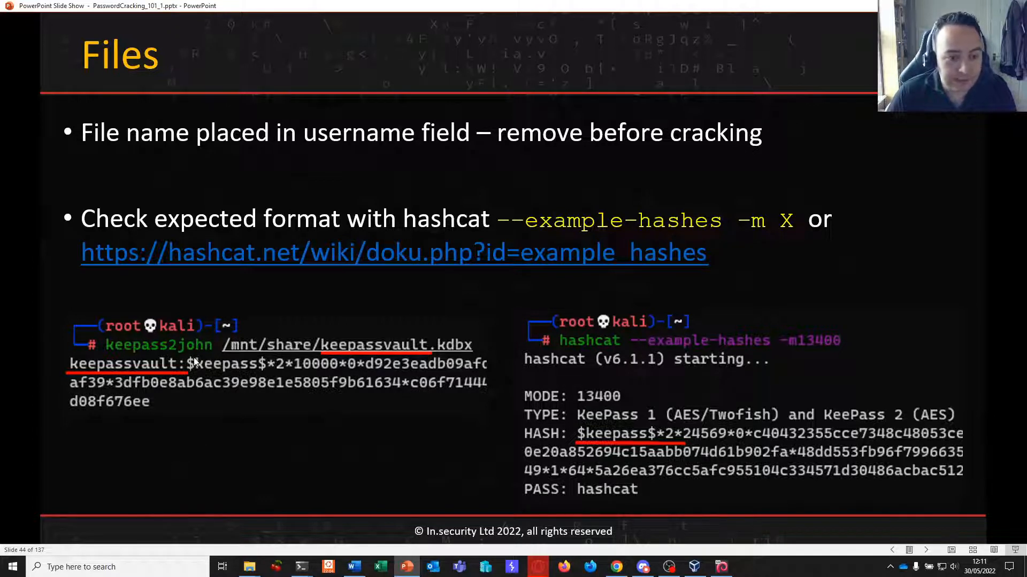
{"action": "mouse_move", "coordinate": [122, 372]}
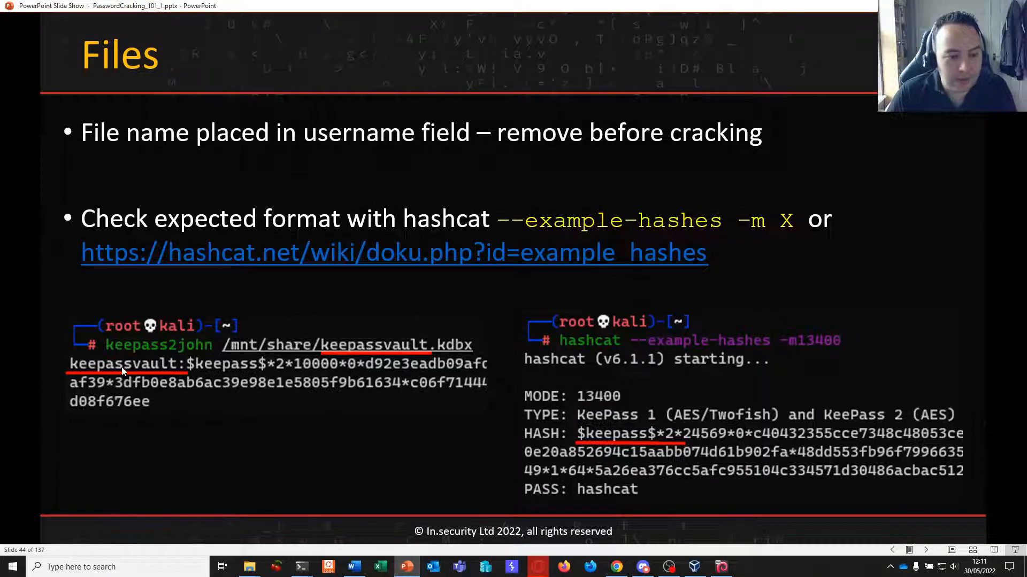
{"action": "mouse_move", "coordinate": [70, 373]}
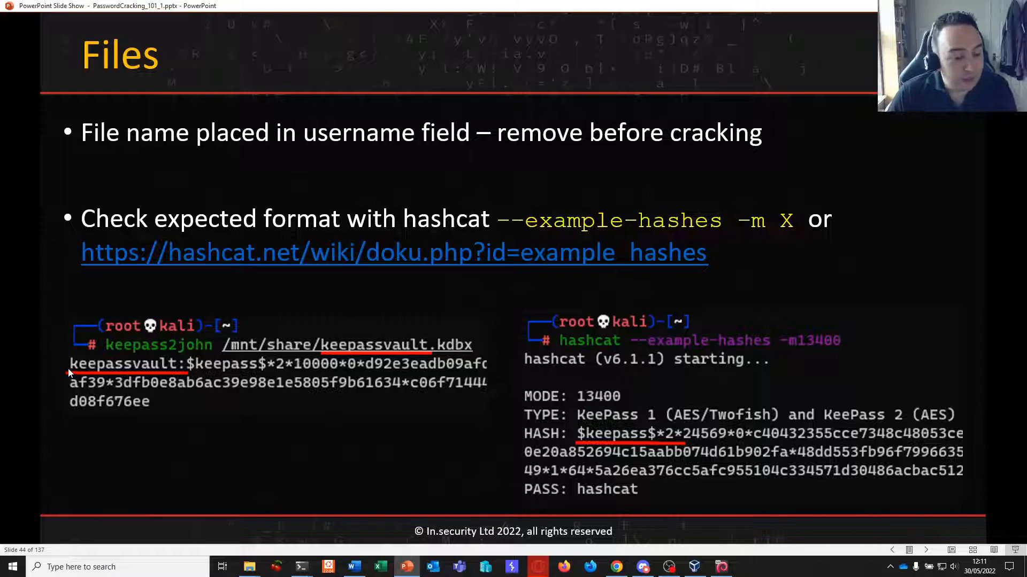
{"action": "mouse_move", "coordinate": [138, 367]}
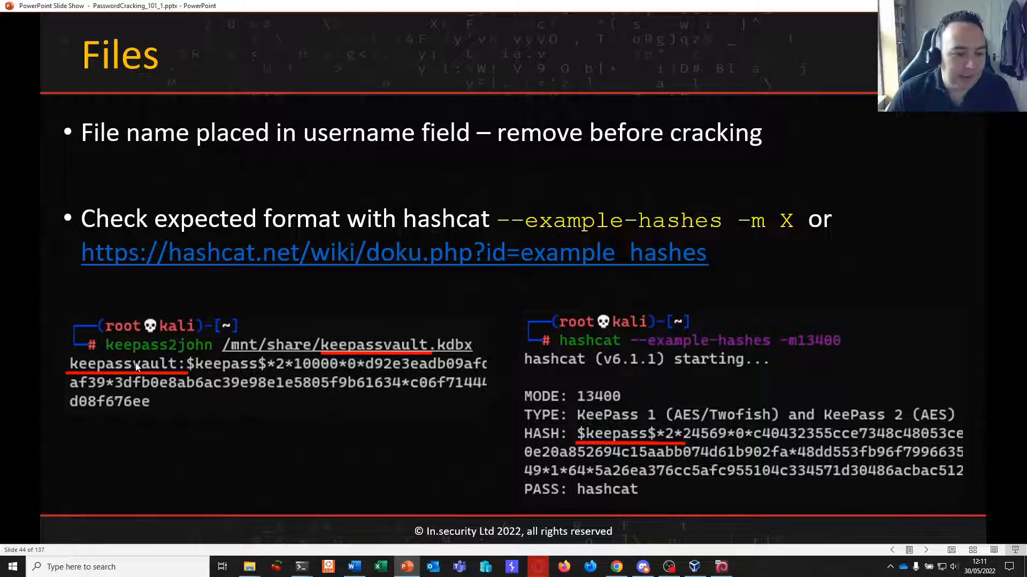
{"action": "mouse_move", "coordinate": [199, 430]}
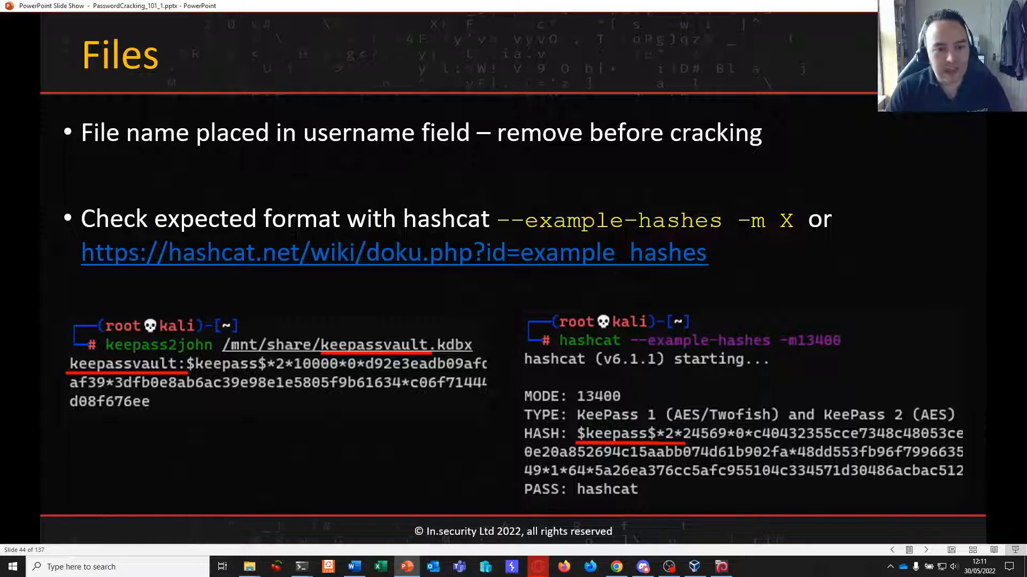
{"action": "mouse_move", "coordinate": [552, 457]}
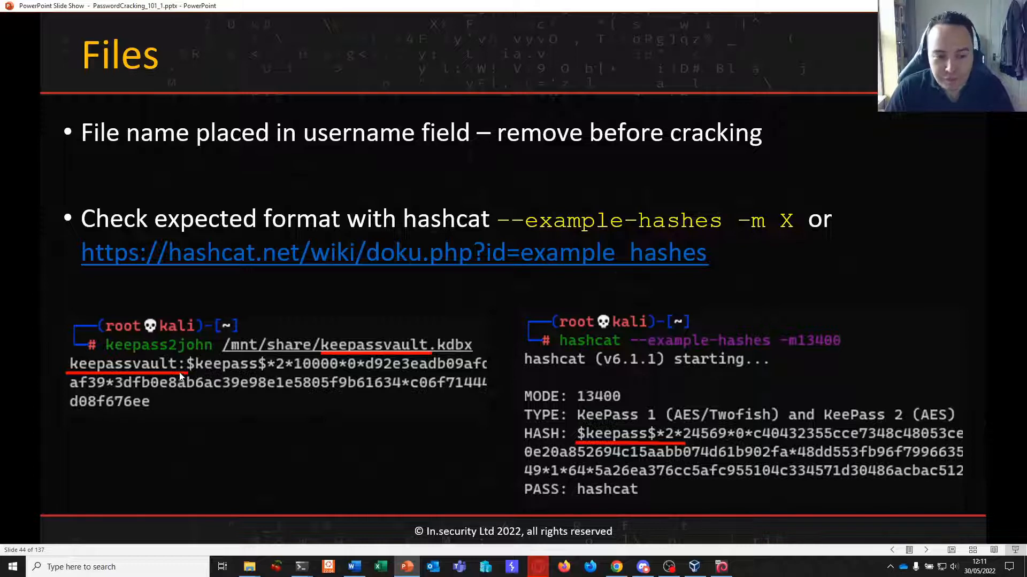
{"action": "mouse_move", "coordinate": [209, 429]}
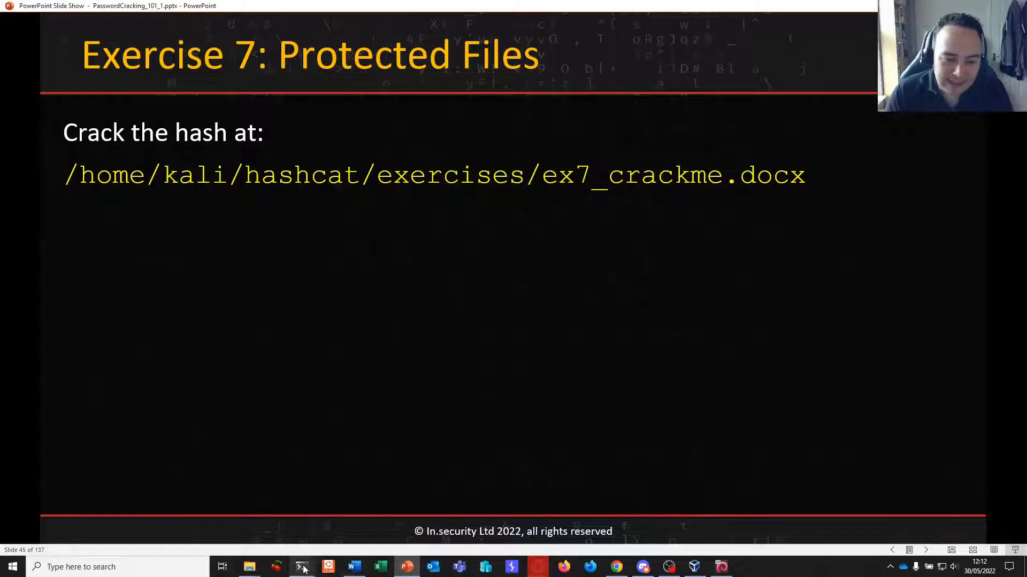
Switch from the slideshow to the Kali root terminal in the hashcat directory
{"action": "left_click", "coordinate": [301, 566]}
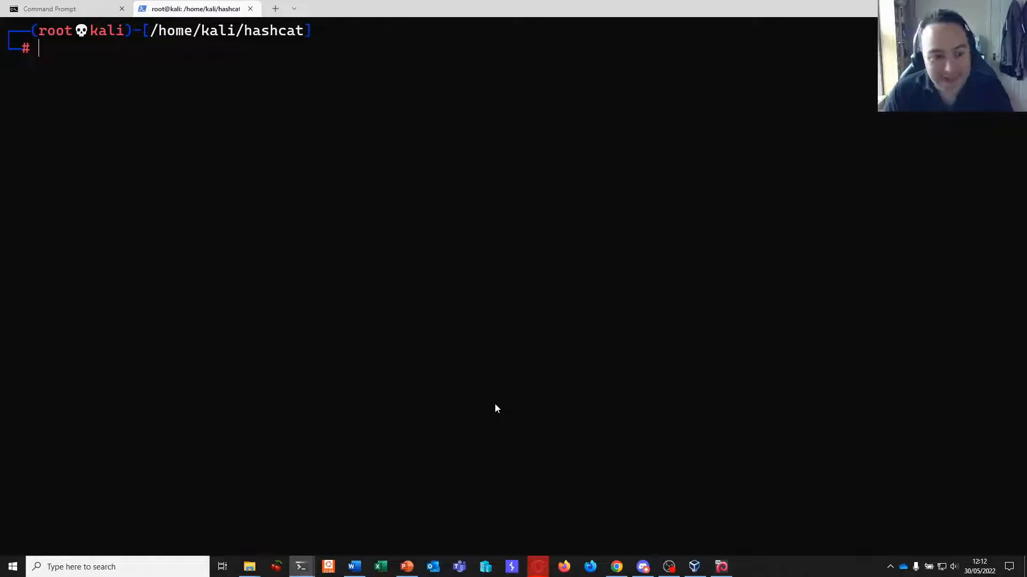
Search hashcat --help for MS Office modes such as 9600, then clear the screen
{"action": "type", "text": "./hashcat -m5600 exercises/ex6_NTLMv2_hash -a7 -1 ?d?s ?1?1 wordlists/google-wordlist.txt"}
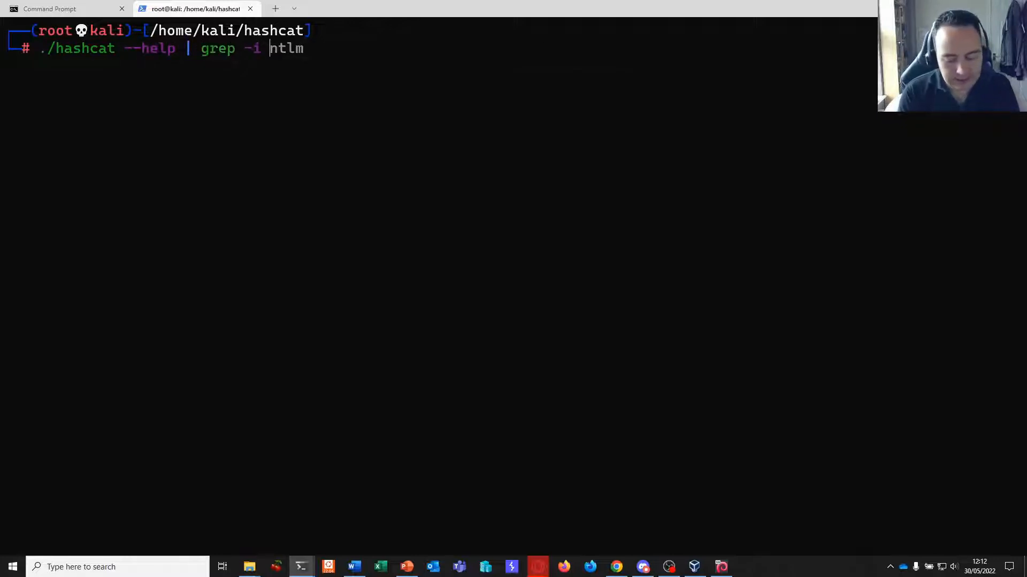
{"action": "type", "text": "office"}
{"action": "key", "text": "Return"}
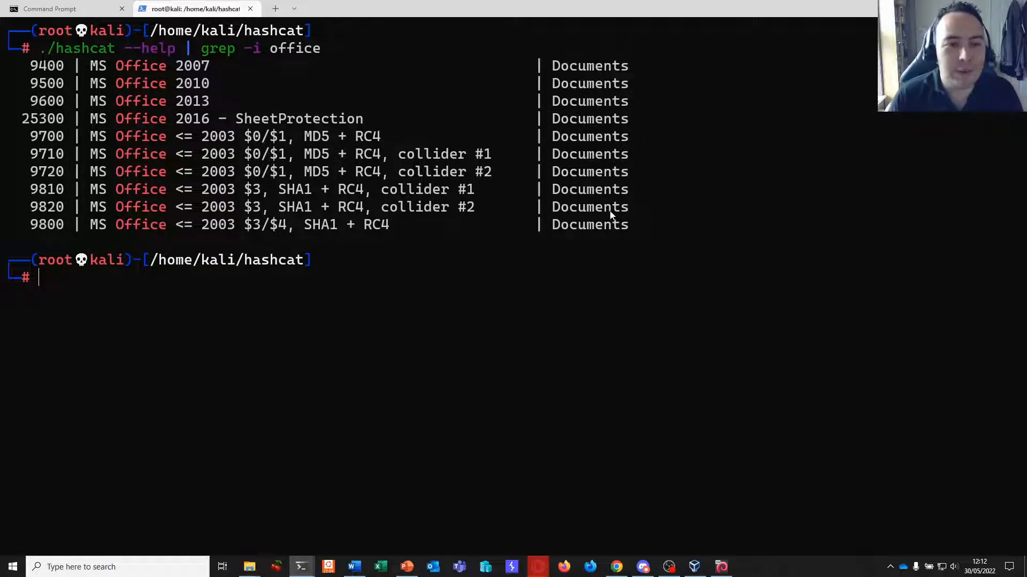
{"action": "mouse_move", "coordinate": [37, 96]}
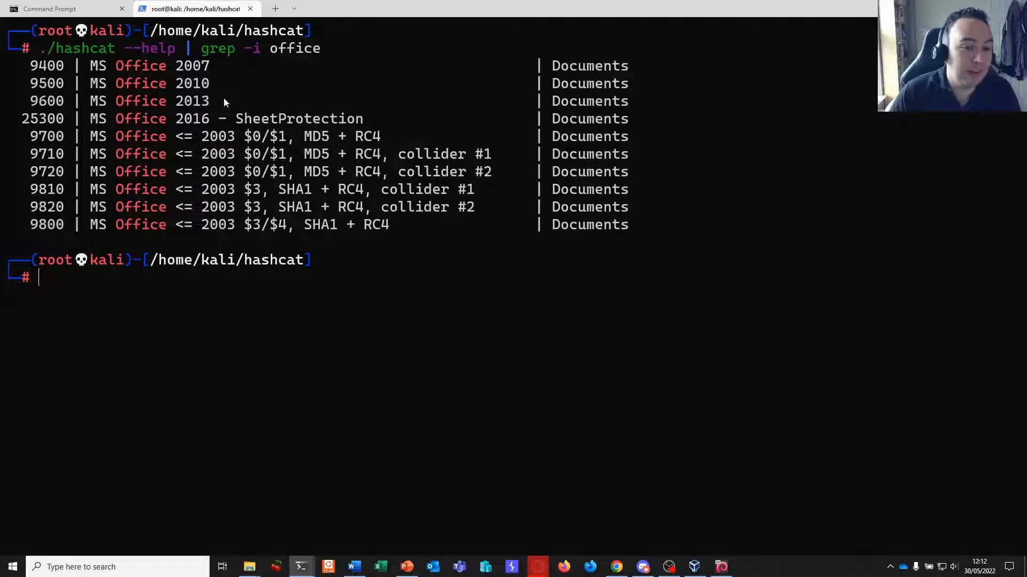
{"action": "double_click", "coordinate": [117, 100]}
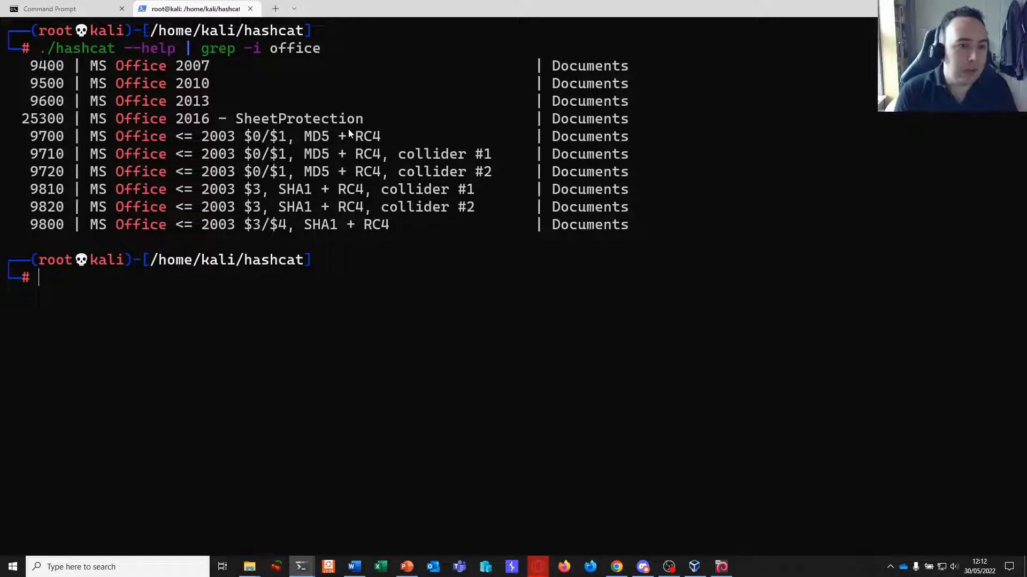
{"action": "key", "text": "ctrl+l"}
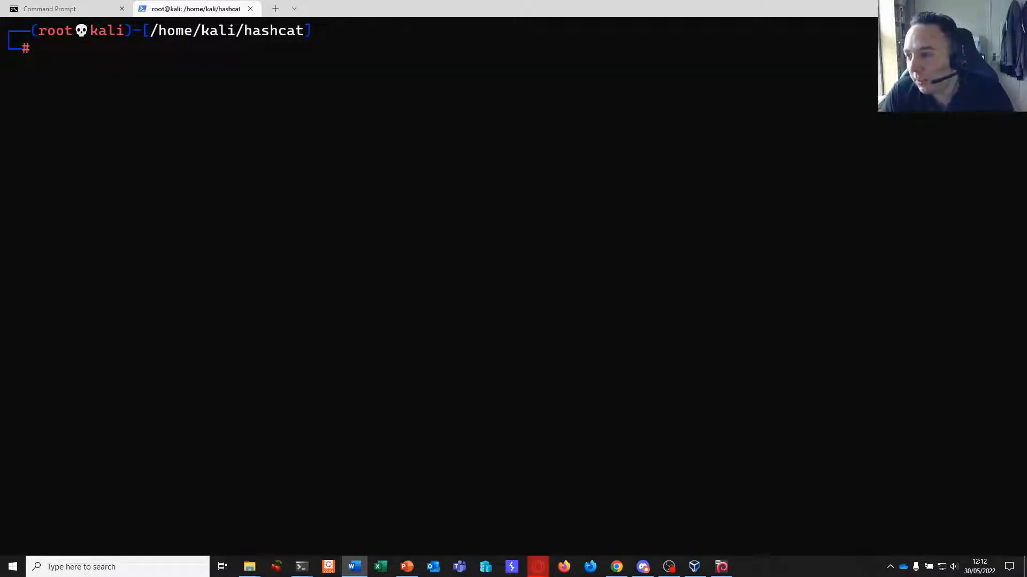
Locate the office2john script on the system
{"action": "type", "text": "locate o"}
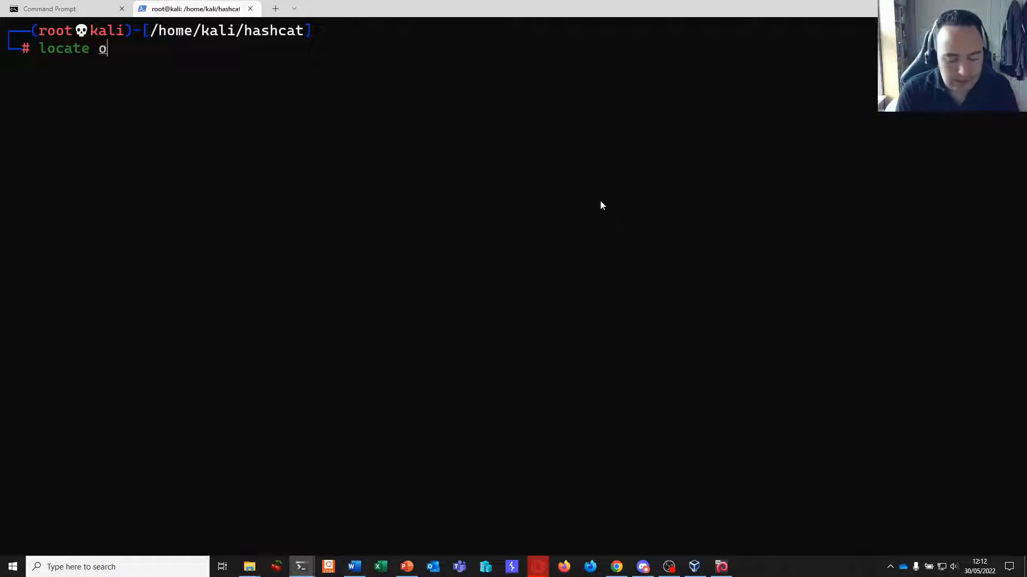
{"action": "type", "text": "ffic"}
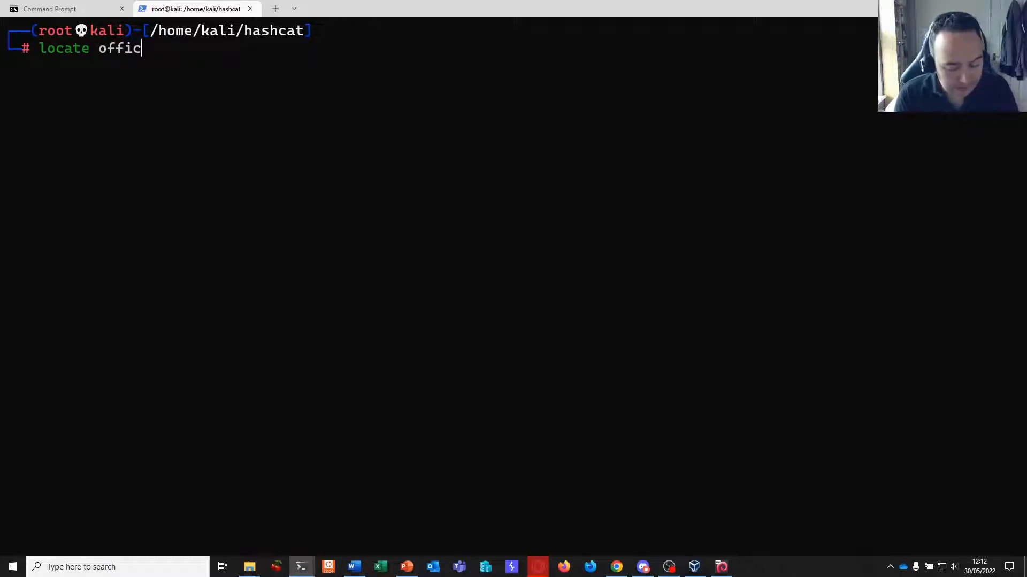
{"action": "type", "text": "e2john"}
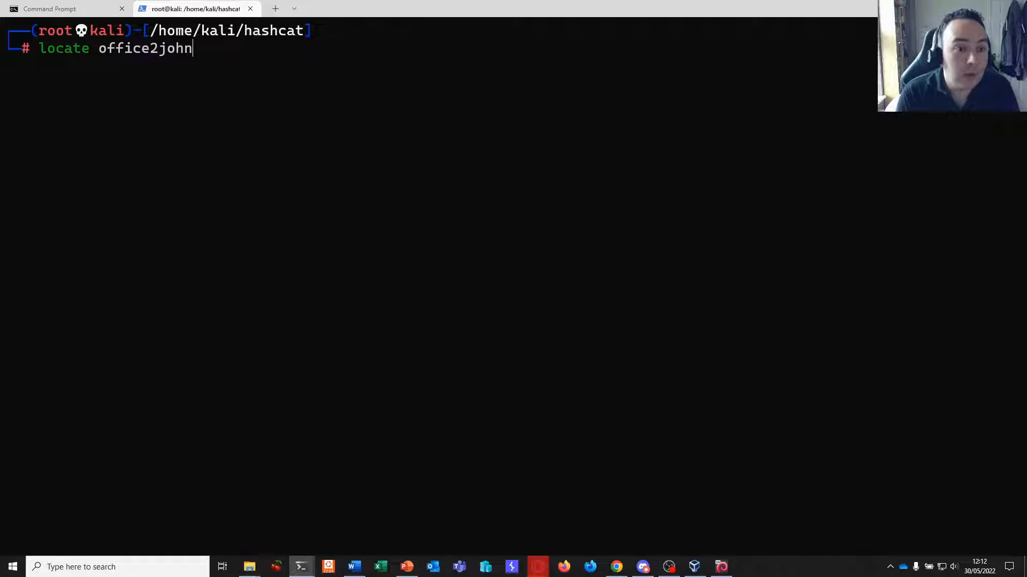
{"action": "key", "text": "Return"}
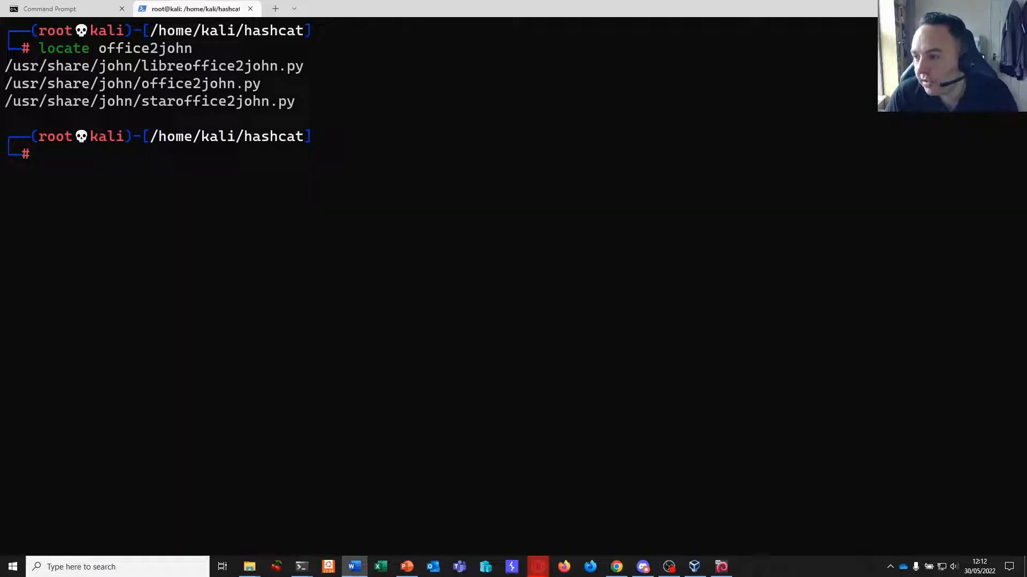
Extract the hash of exercises/ex7_crackme.docx with office2john.py and launch hashcat against it
{"action": "type", "text": "/usr/share/john/office2john.py exercises/ex7_crackme.docx"}
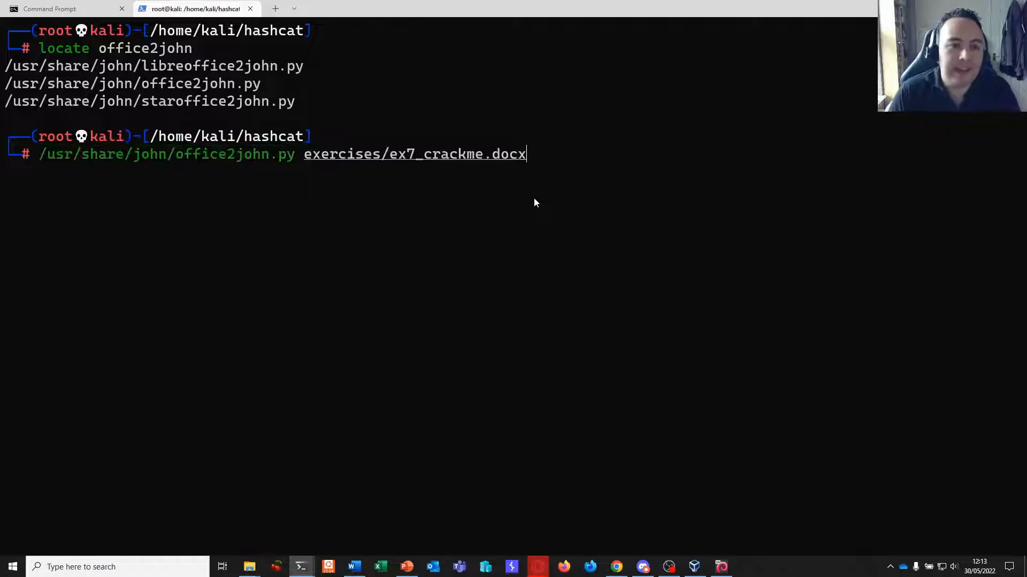
{"action": "mouse_move", "coordinate": [393, 161]}
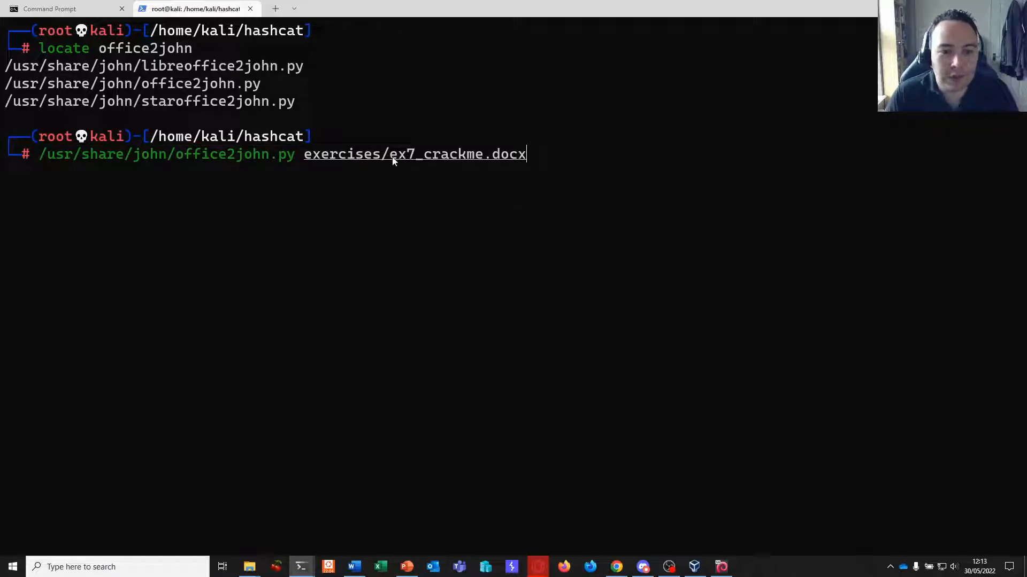
{"action": "key", "text": "Return"}
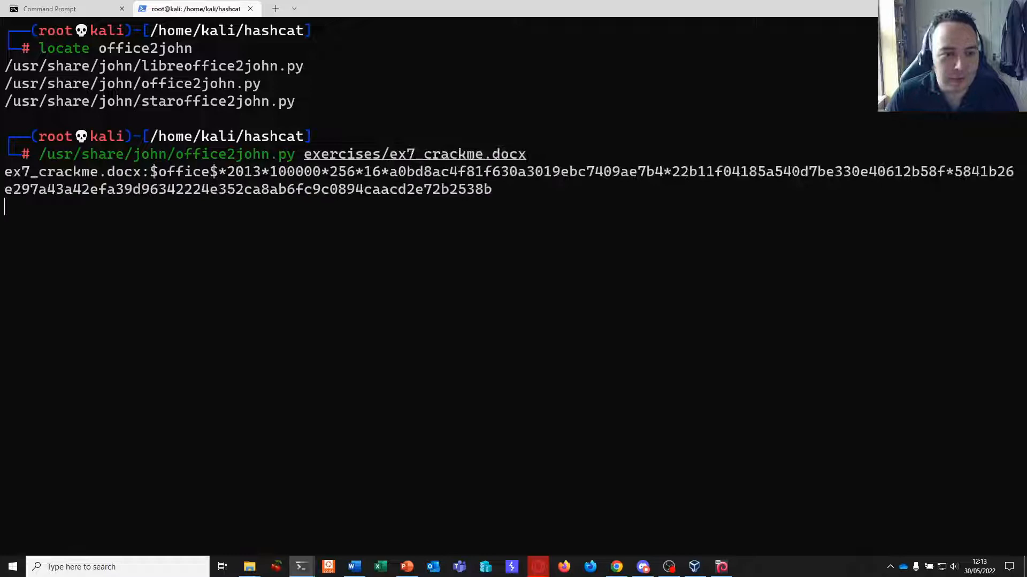
{"action": "key", "text": "Return"}
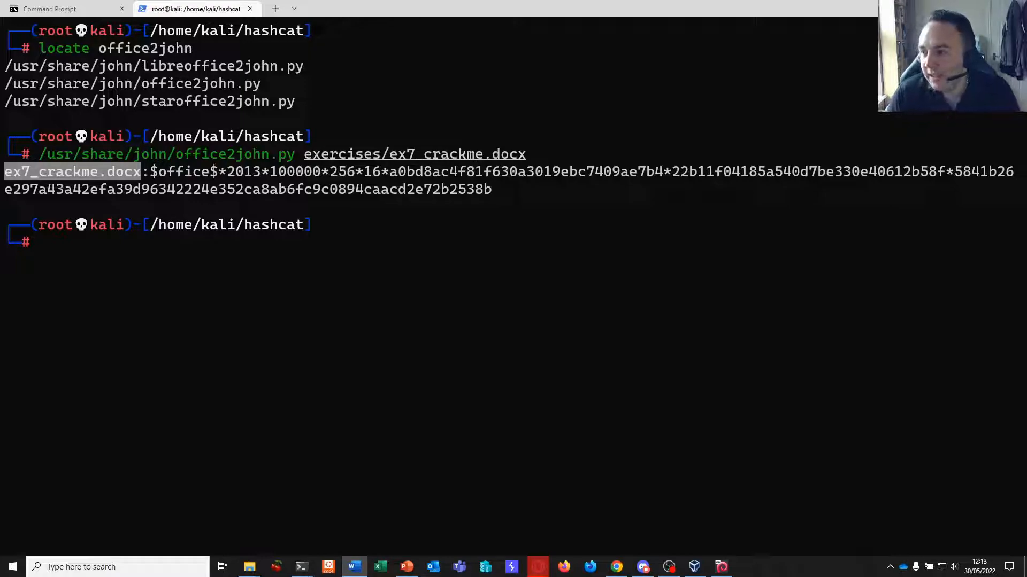
{"action": "key", "text": "Return"}
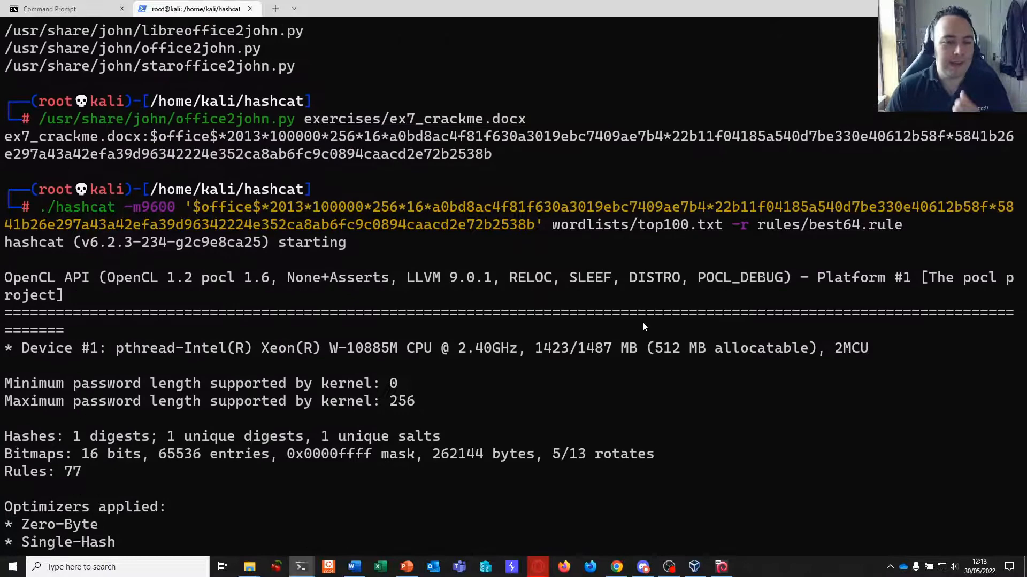
Follow the mode 9600 attack with top100.txt and best64 rules as hashcat's status scrolls by
{"action": "scroll", "scroll_direction": "down", "scroll_amount": 3}
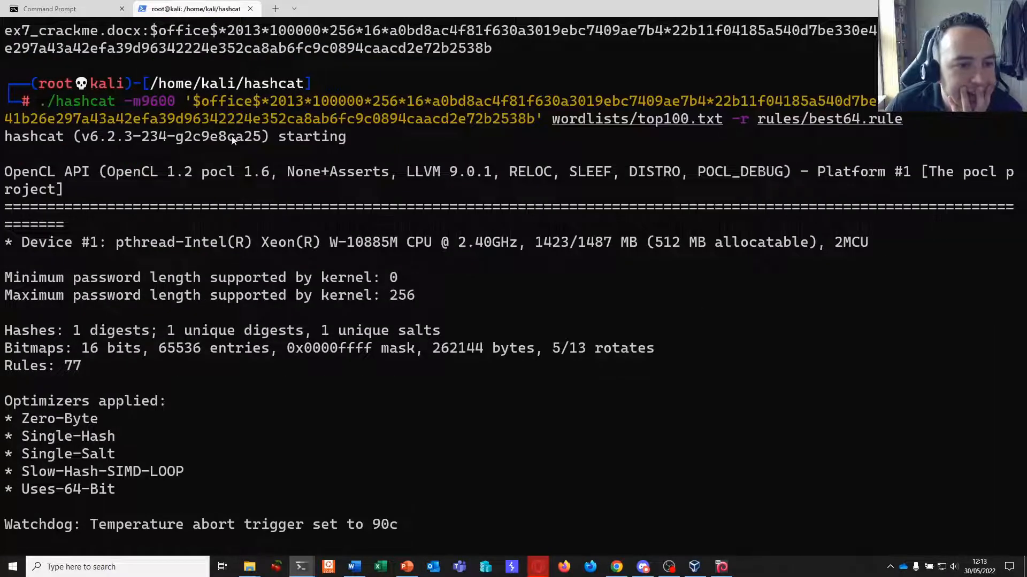
{"action": "double_click", "coordinate": [151, 100]}
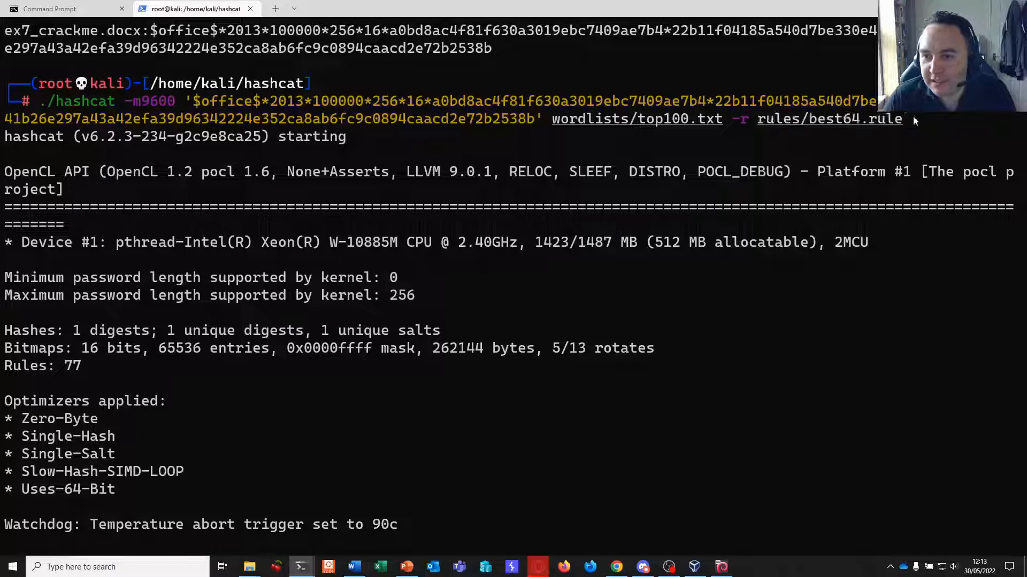
{"action": "mouse_move", "coordinate": [724, 134]}
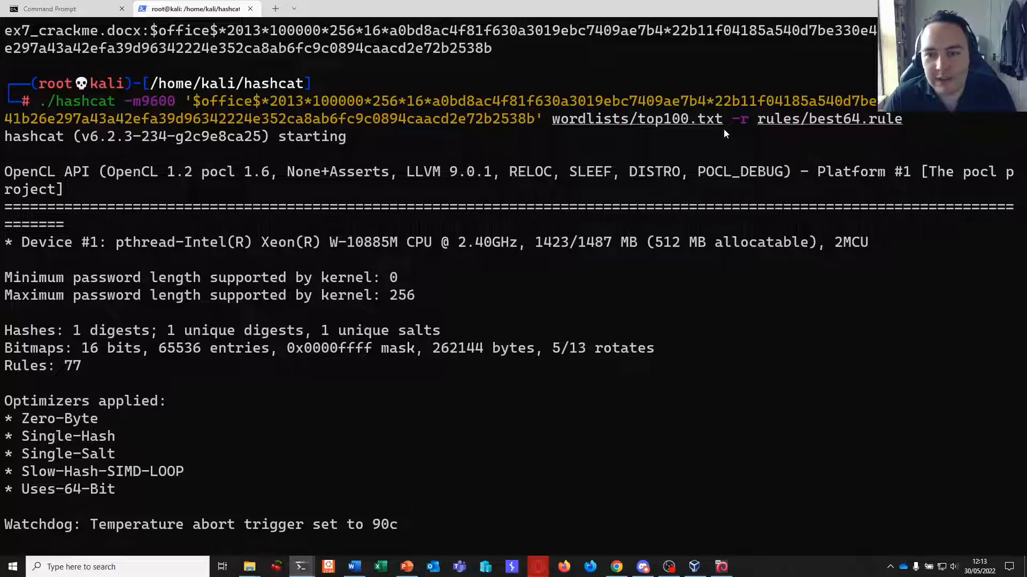
{"action": "mouse_move", "coordinate": [655, 169]}
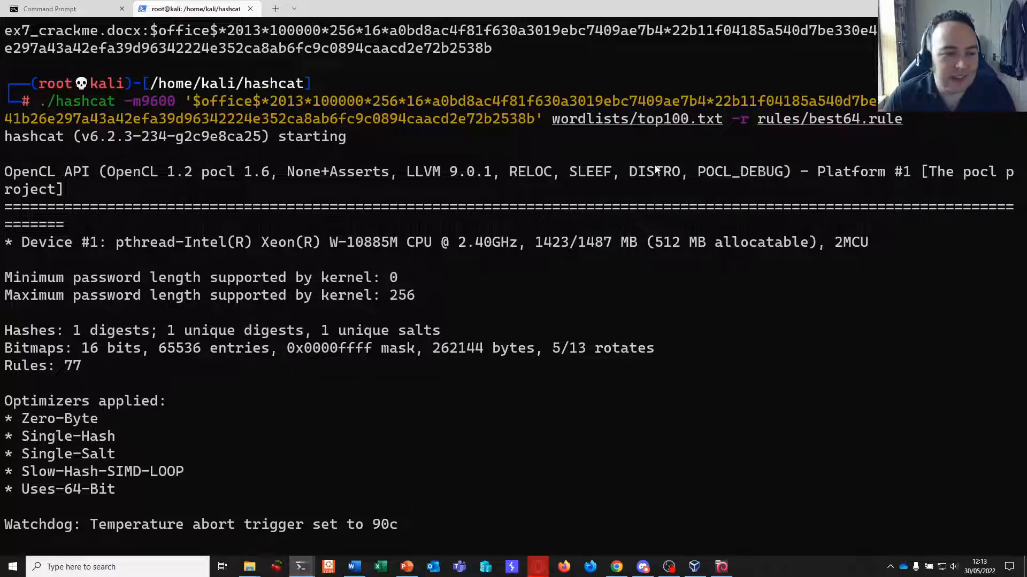
{"action": "scroll", "scroll_direction": "down", "scroll_amount": 3}
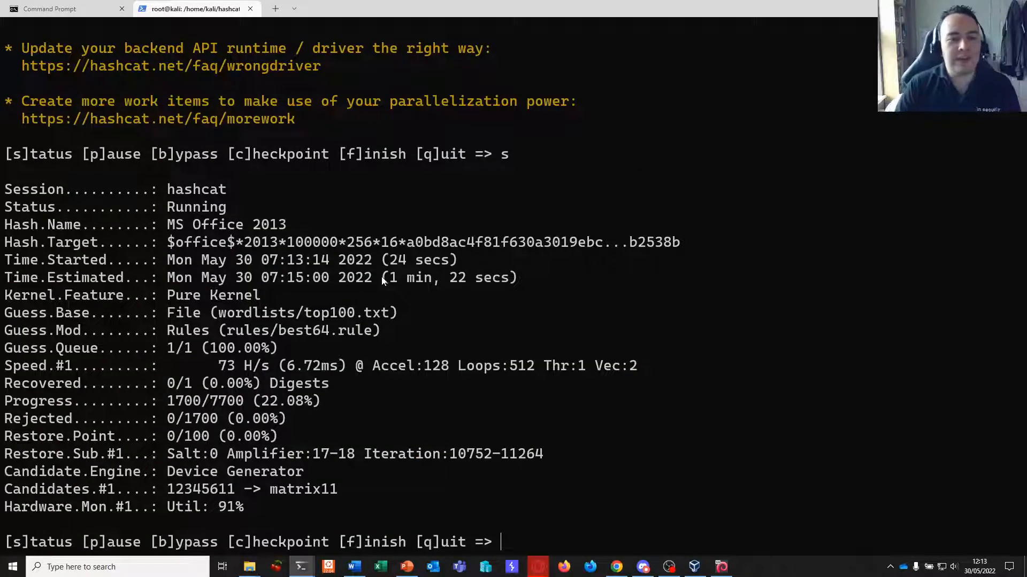
{"action": "mouse_move", "coordinate": [254, 410]}
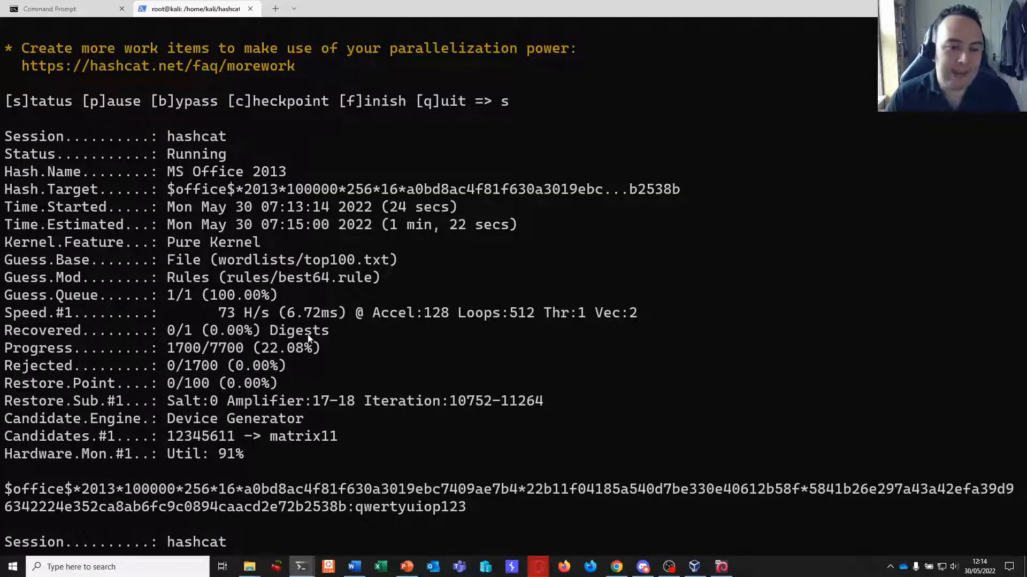
{"action": "mouse_move", "coordinate": [334, 344]}
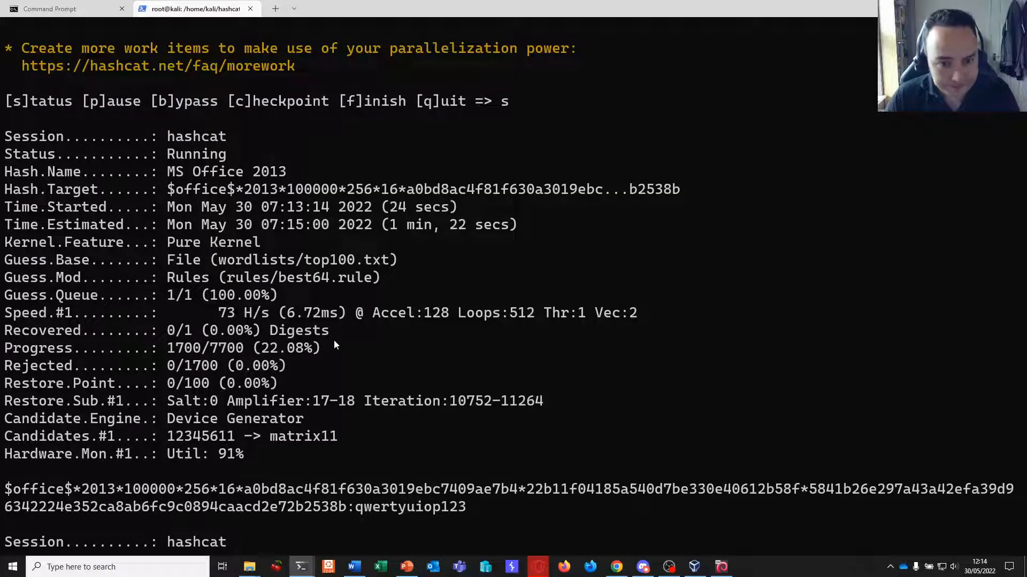
{"action": "mouse_move", "coordinate": [357, 348]}
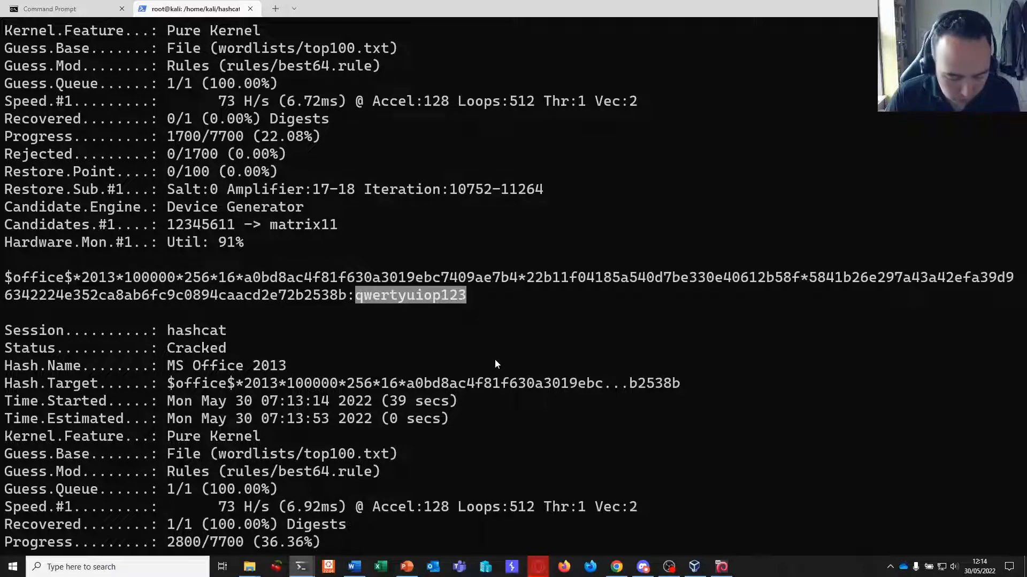
{"action": "mouse_move", "coordinate": [473, 360]}
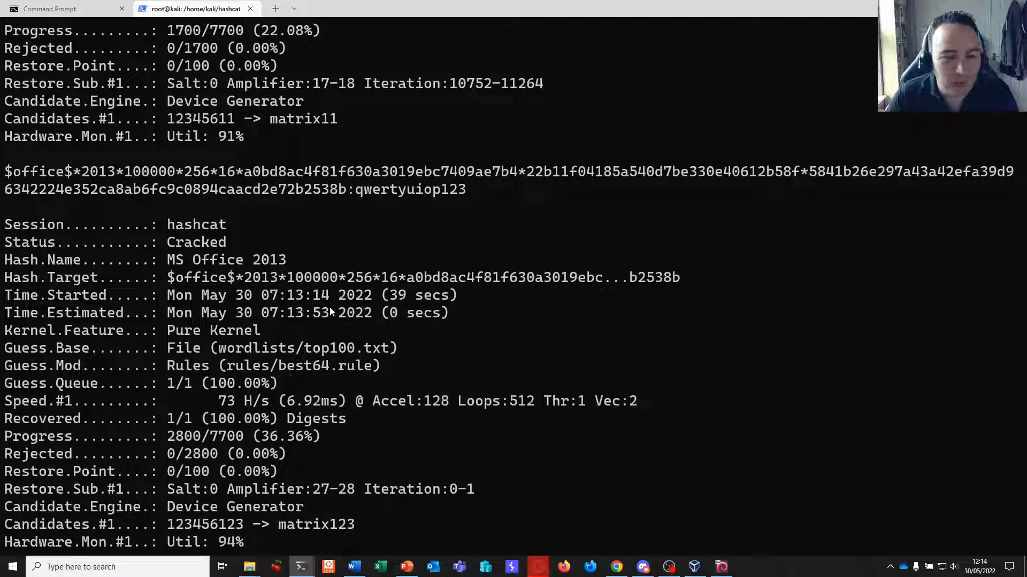
{"action": "scroll", "scroll_direction": "down", "scroll_amount": 3}
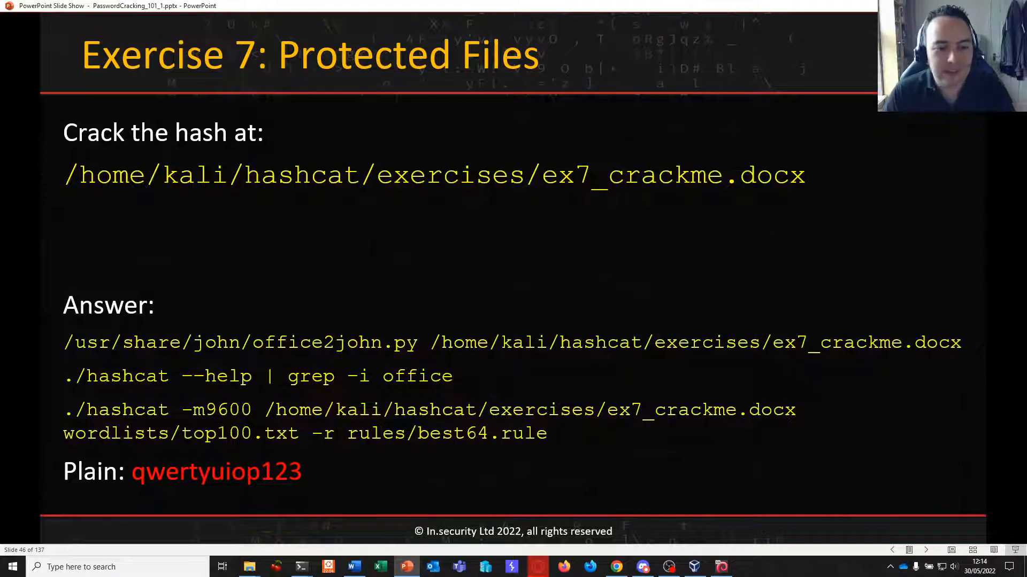
{"action": "mouse_move", "coordinate": [530, 370]}
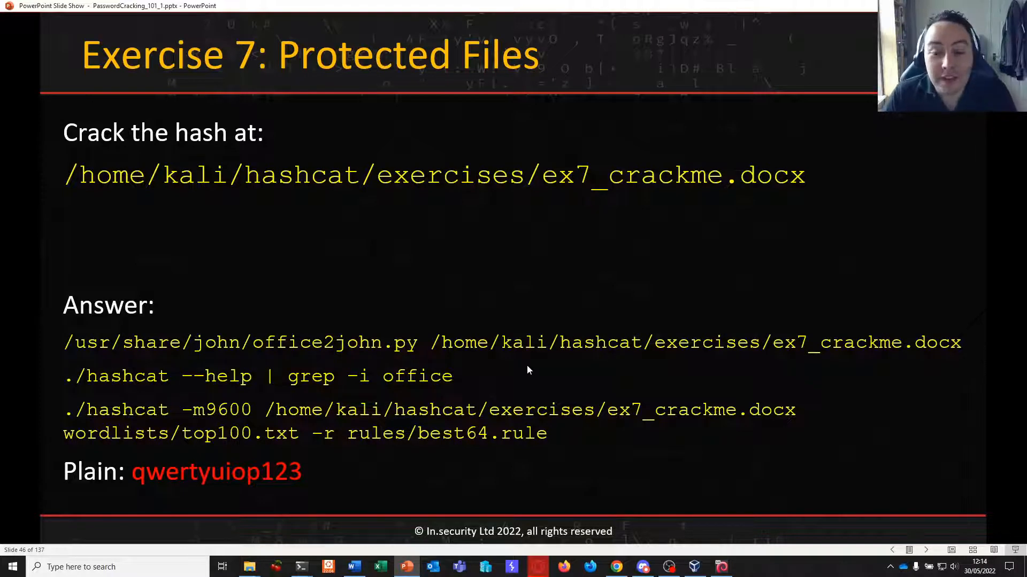
{"action": "mouse_move", "coordinate": [296, 347]}
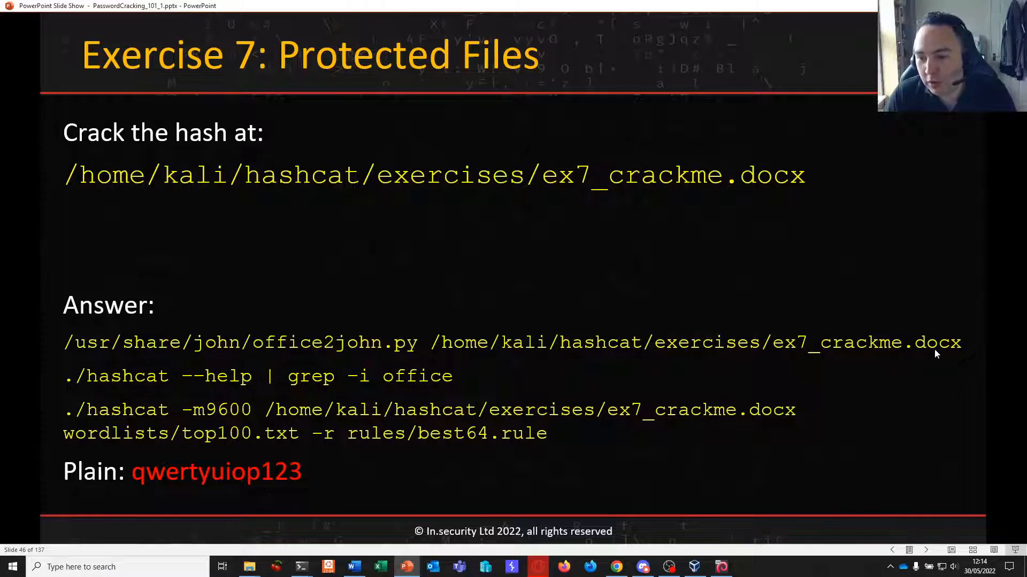
{"action": "mouse_move", "coordinate": [274, 351]}
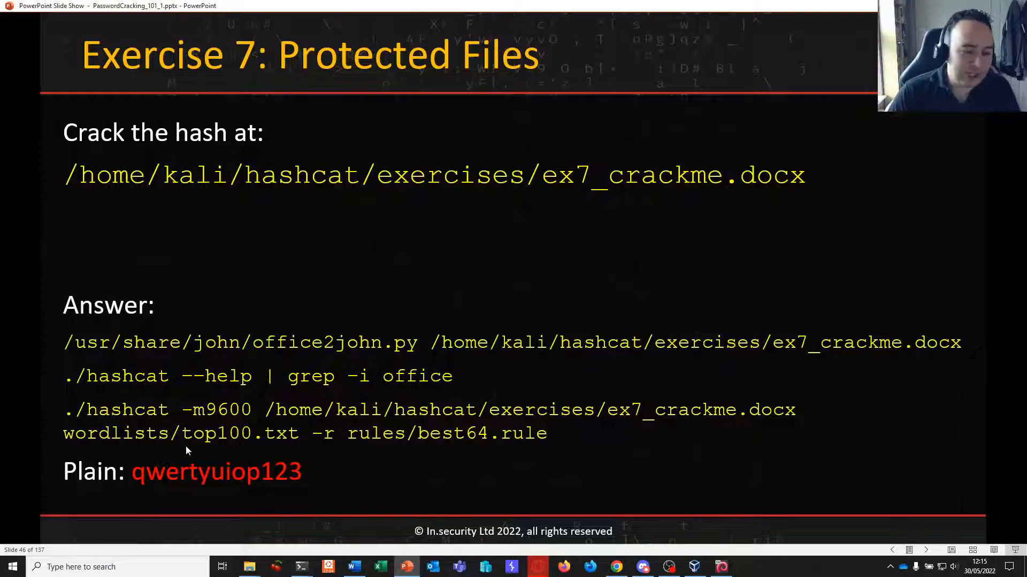
{"action": "mouse_move", "coordinate": [574, 424]}
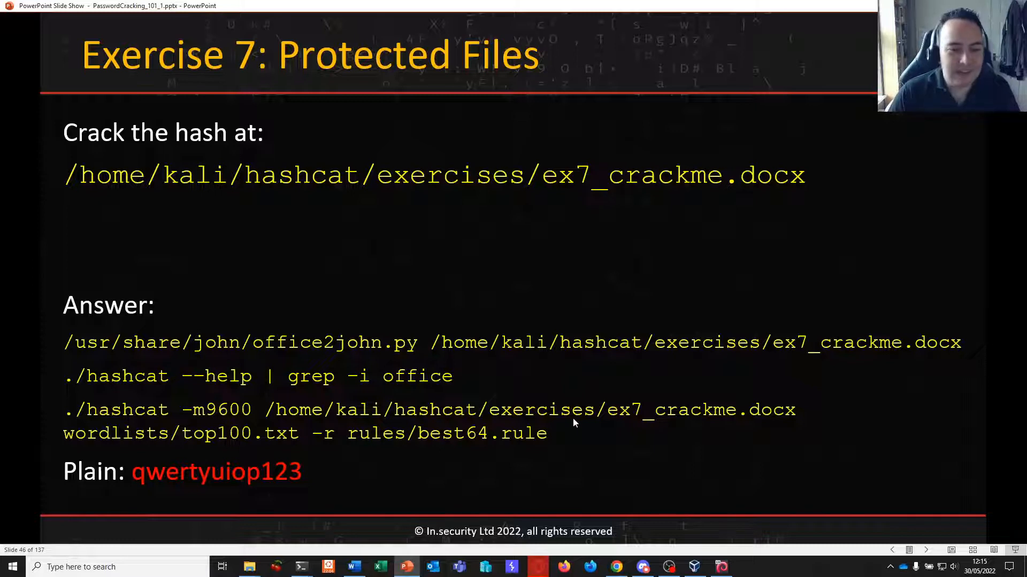
{"action": "mouse_move", "coordinate": [392, 448]}
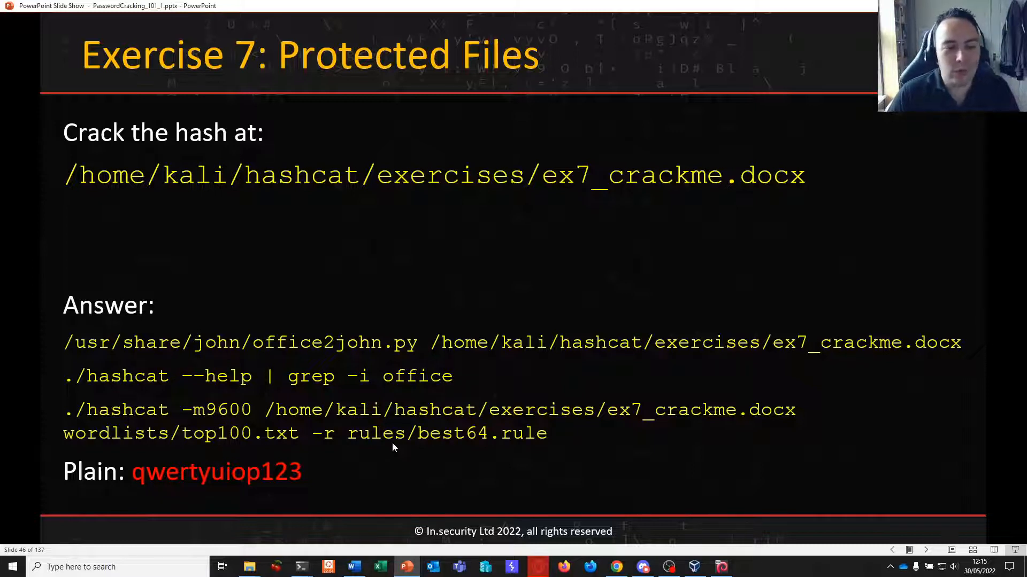